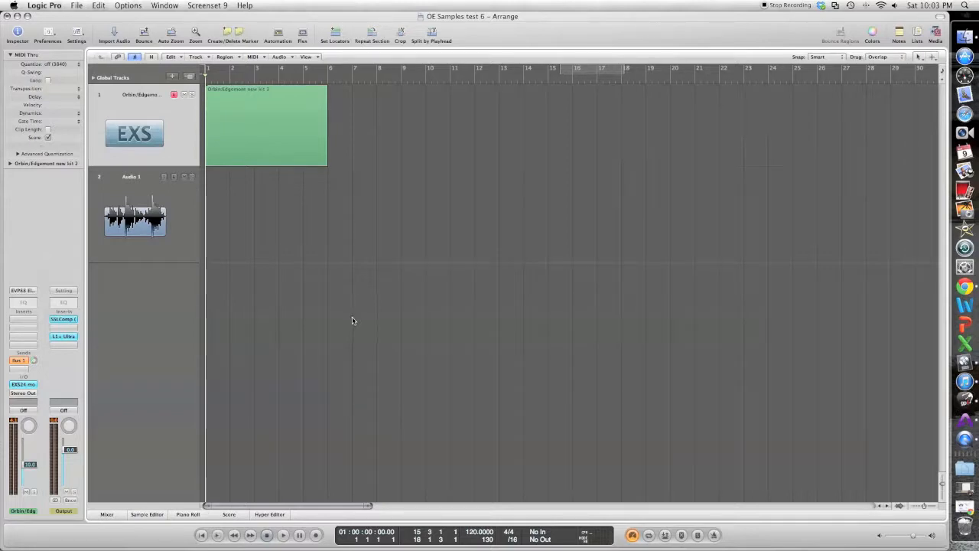
pyautogui.moveTo(263, 121)
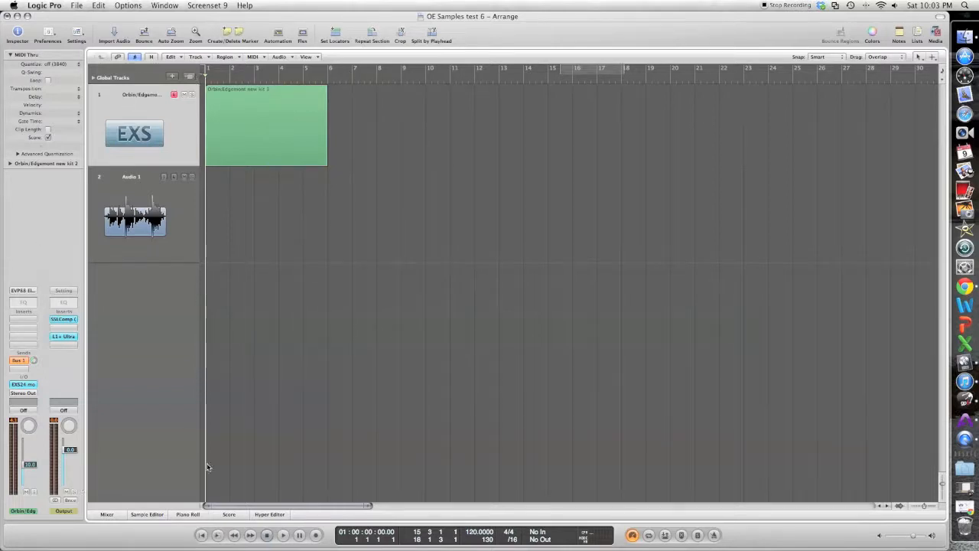
pyautogui.moveTo(75, 483)
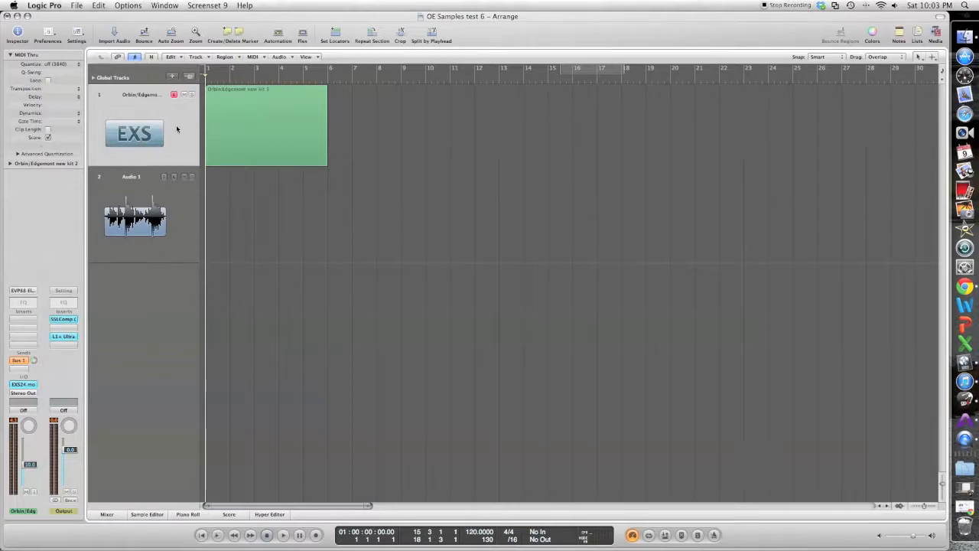
# Bring the EXS drum track's MIDI region into the Piano Roll with an empty note grid.
pyautogui.doubleClick(266, 125)
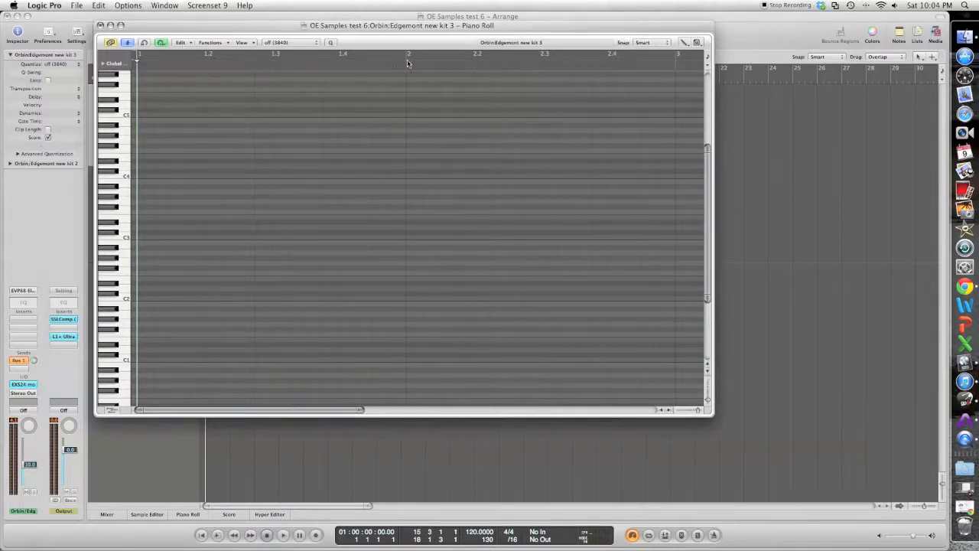
pyautogui.moveTo(184, 61)
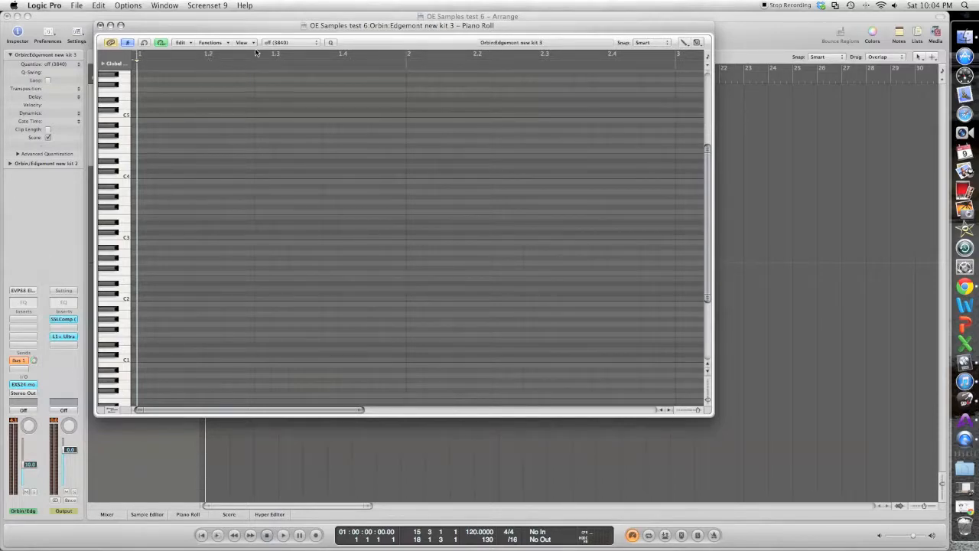
pyautogui.moveTo(229, 73)
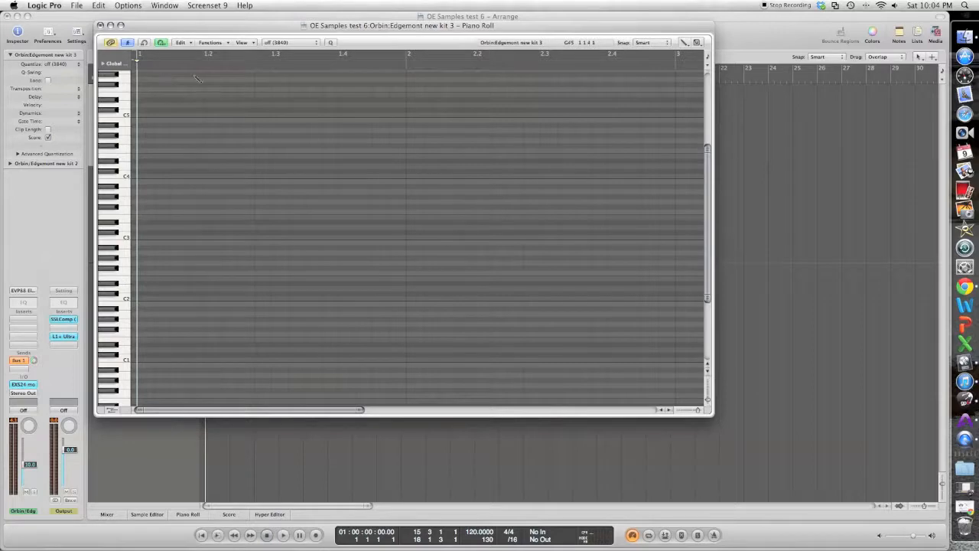
pyautogui.moveTo(193, 79)
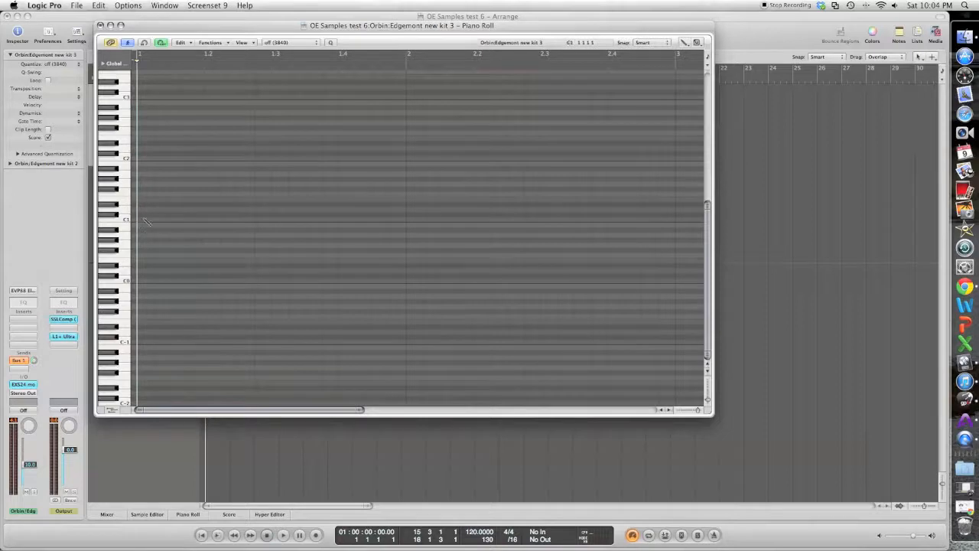
# Pencil alternating kick and snare hits, one per beat, across the bar.
pyautogui.click(142, 220)
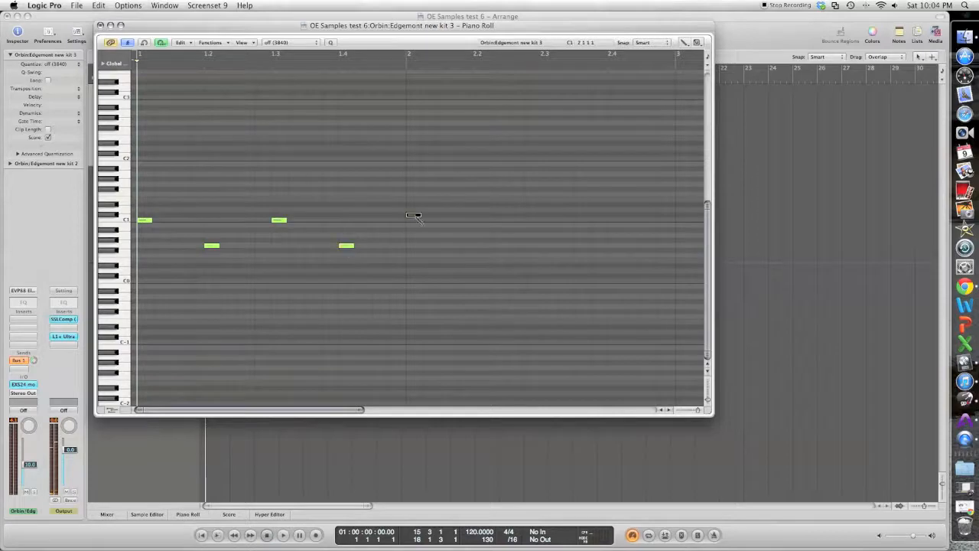
pyautogui.click(413, 220)
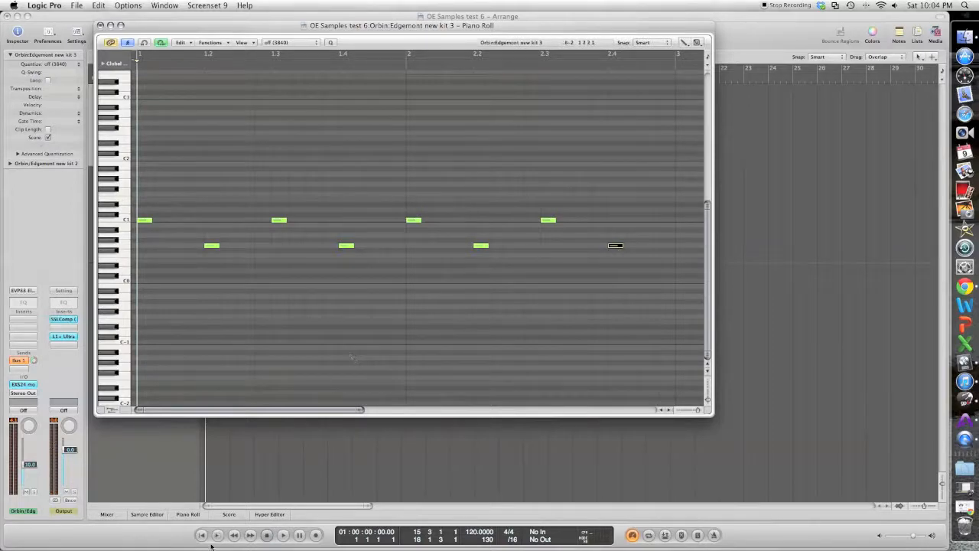
pyautogui.click(281, 535)
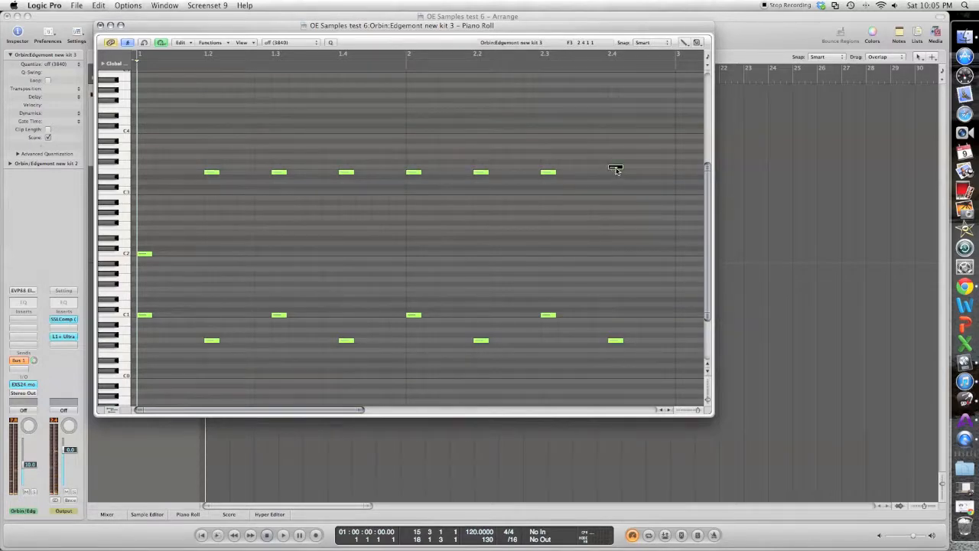
# Pencil hi-hat hits on the off-beats through the bar's end and a crash at bar start.
pyautogui.click(615, 171)
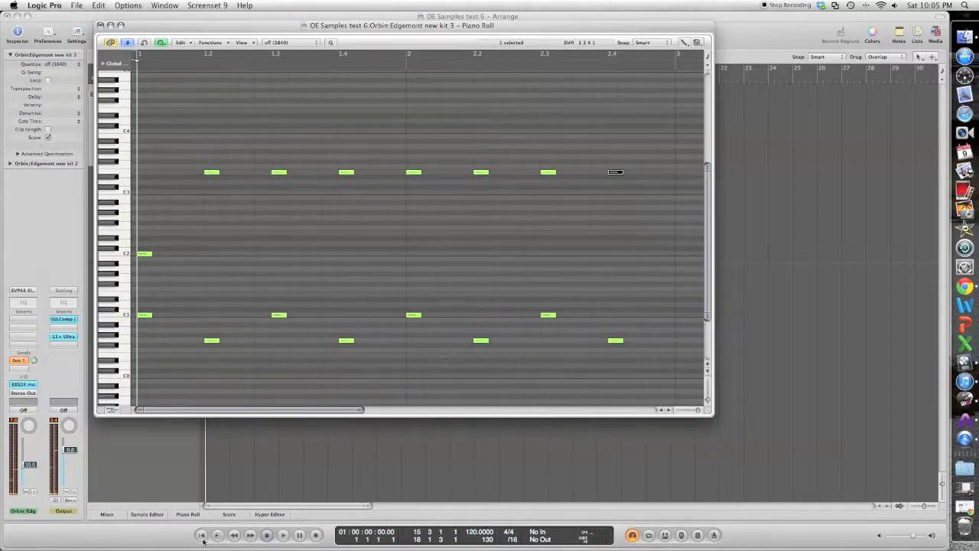
pyautogui.click(279, 536)
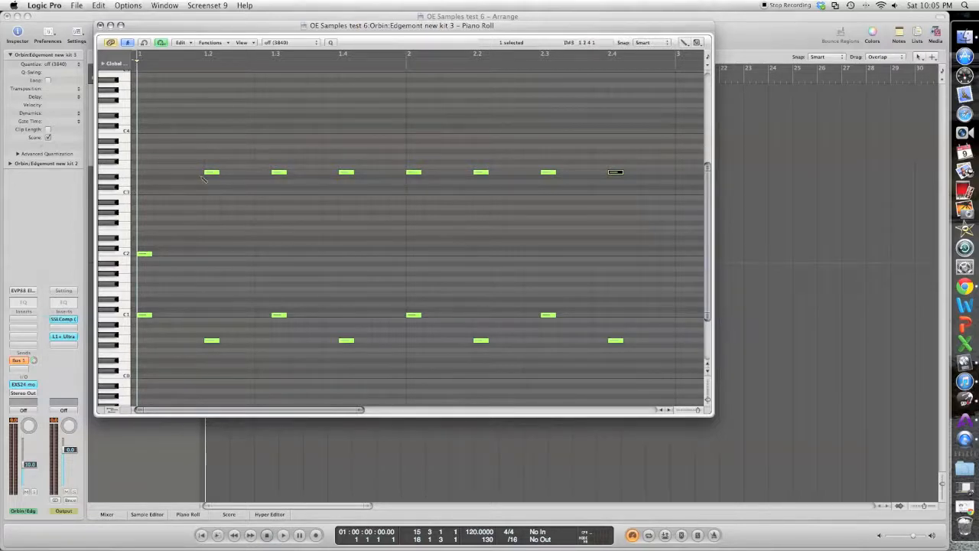
# Vary the hi-hat notes' velocities with the Velocity tool and soften one lowest-row note.
pyautogui.click(212, 171)
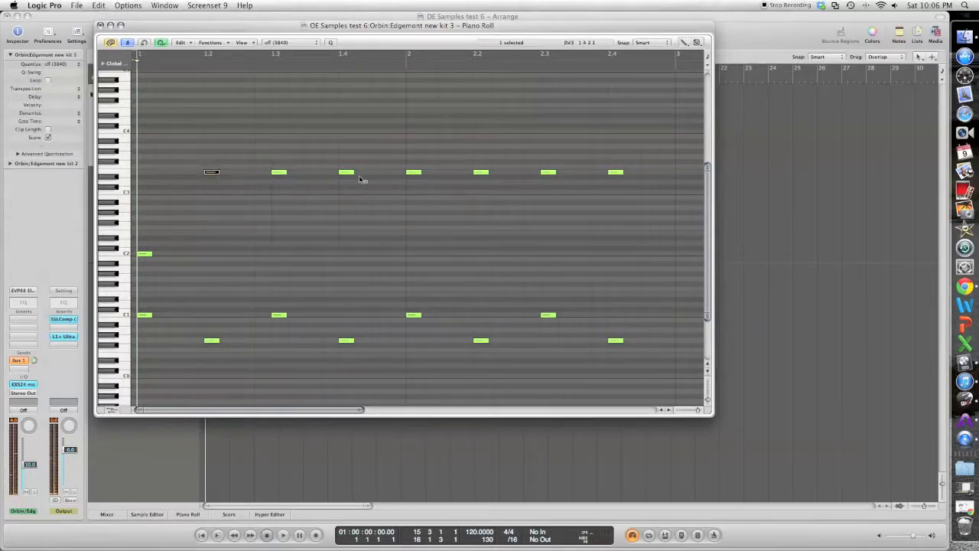
pyautogui.click(211, 171)
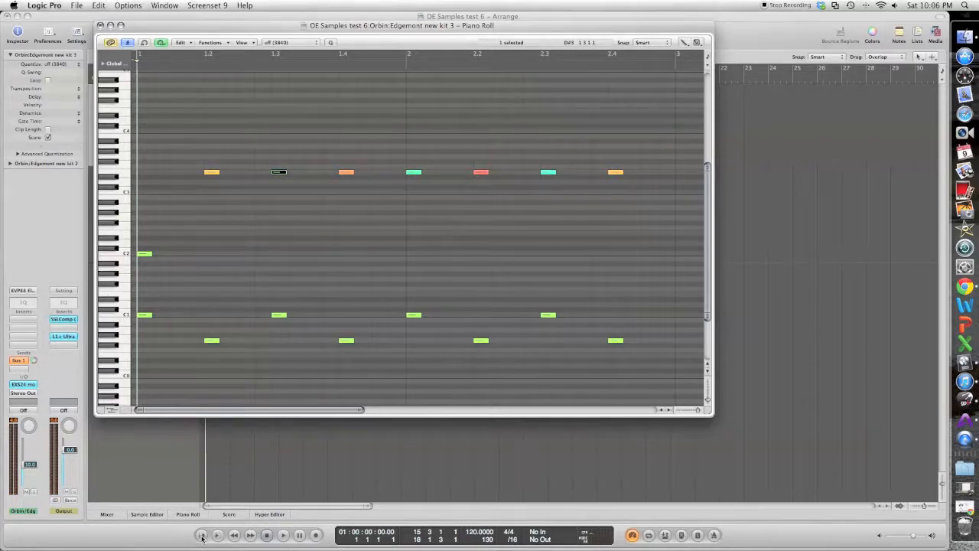
pyautogui.click(280, 536)
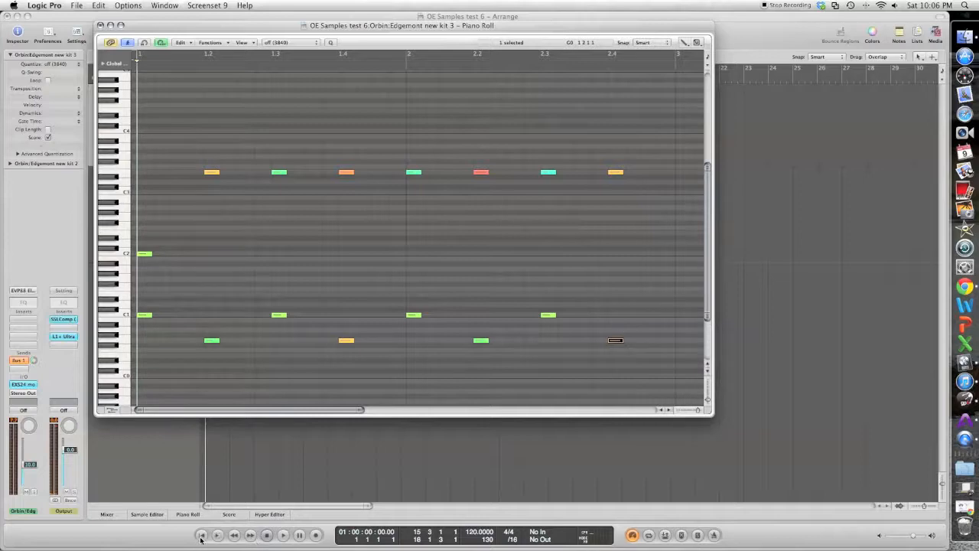
# Lower the velocity of the last note in the lowest drum row.
pyautogui.click(277, 535)
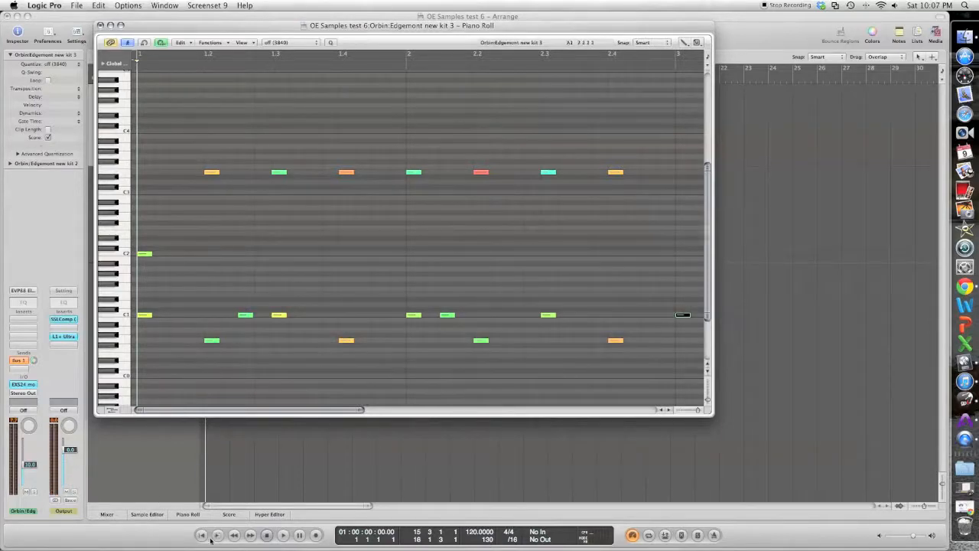
# Pencil an extra off-beat hit into the kick row.
pyautogui.click(279, 536)
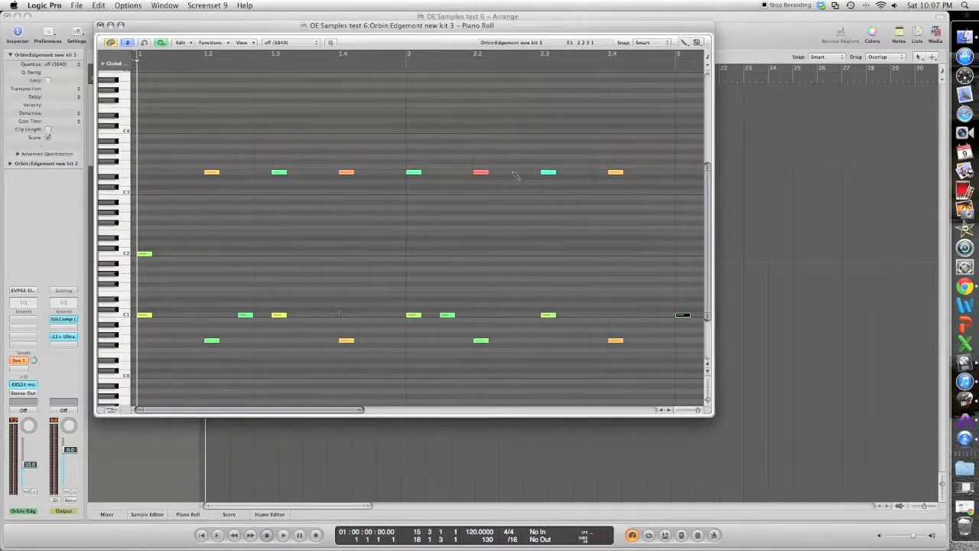
# Add a late 16th hi-hat, drag a snare note slightly later, and place a crash at bar end.
pyautogui.click(514, 171)
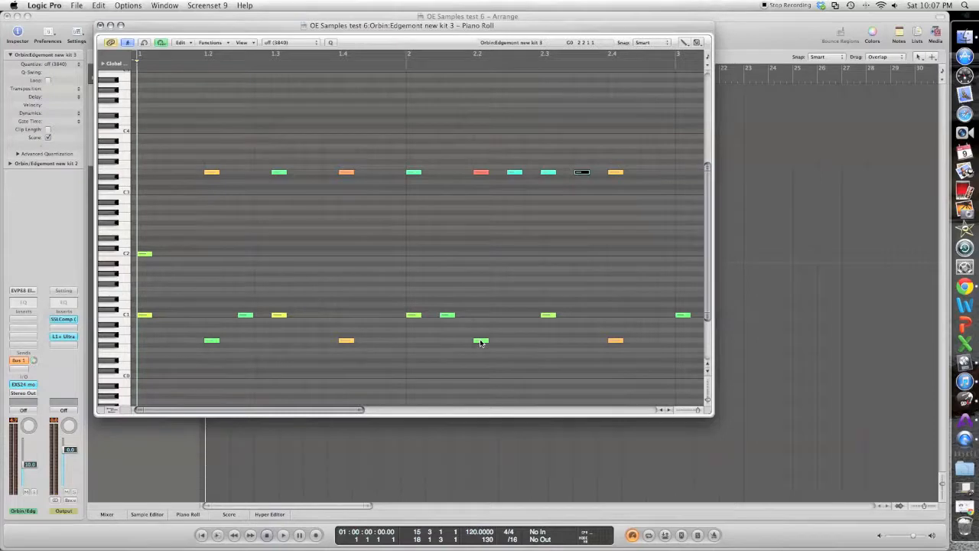
pyautogui.moveTo(480, 340); pyautogui.dragTo(512, 339)
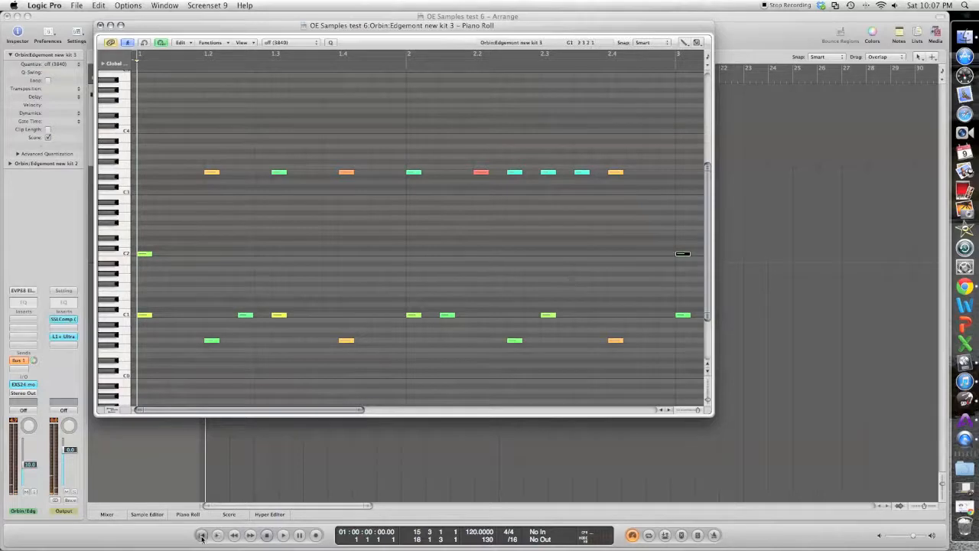
pyautogui.click(278, 535)
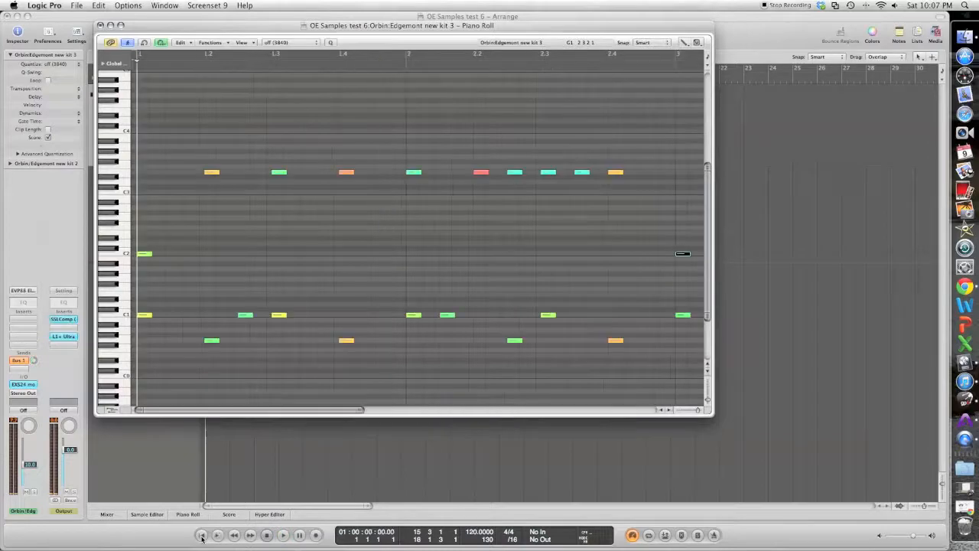
pyautogui.moveTo(224, 462)
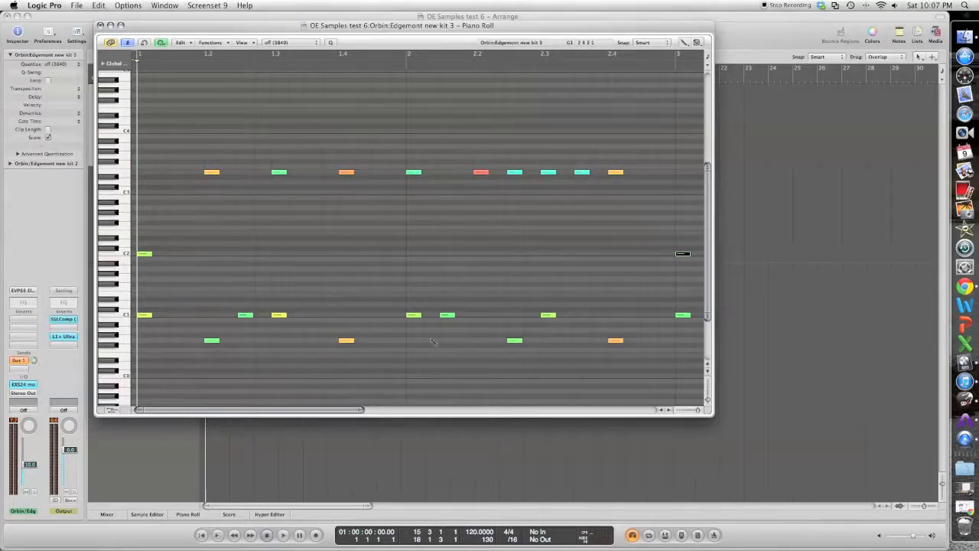
pyautogui.moveTo(337, 321)
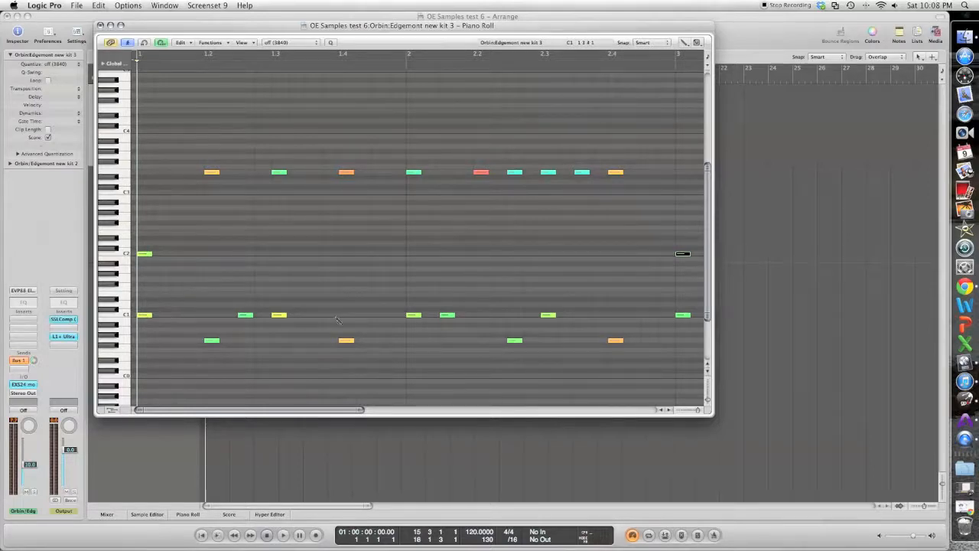
pyautogui.moveTo(238, 353)
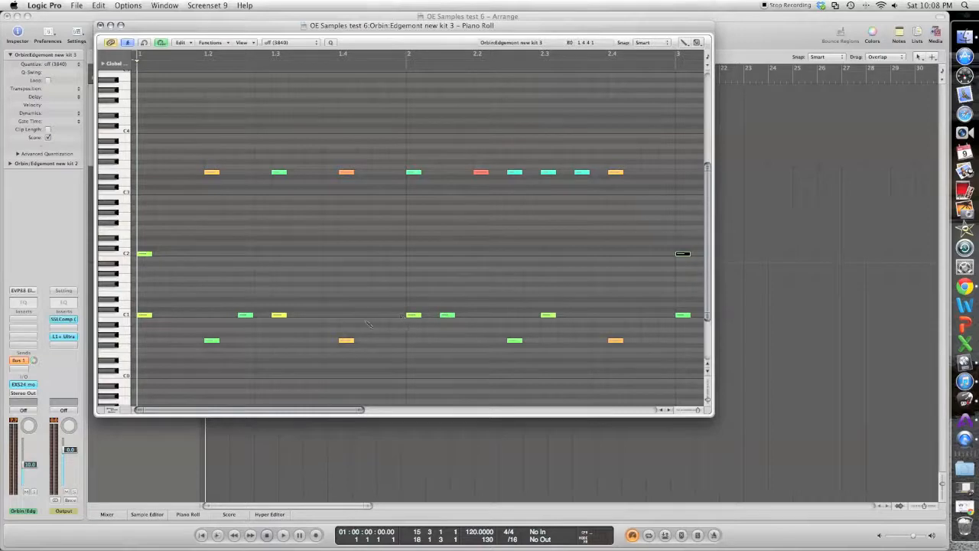
pyautogui.moveTo(391, 324)
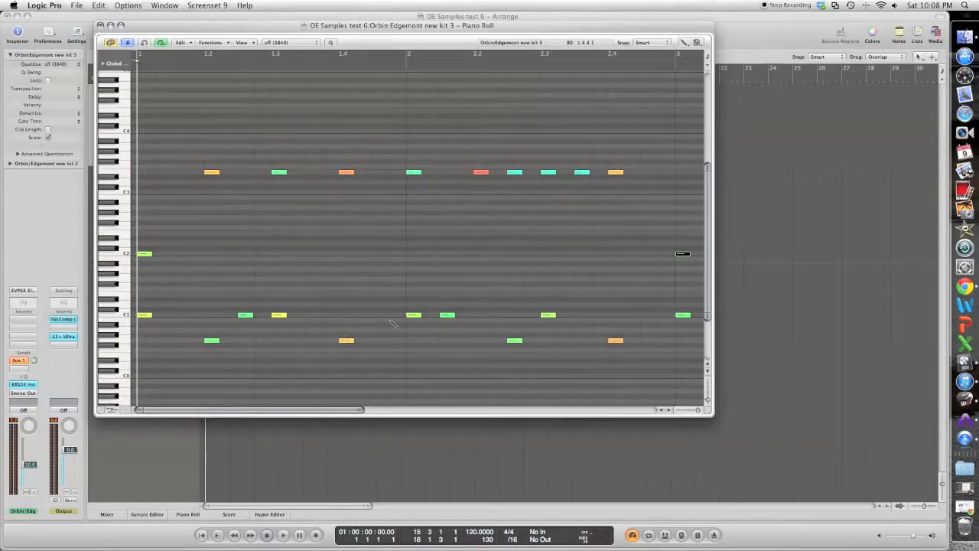